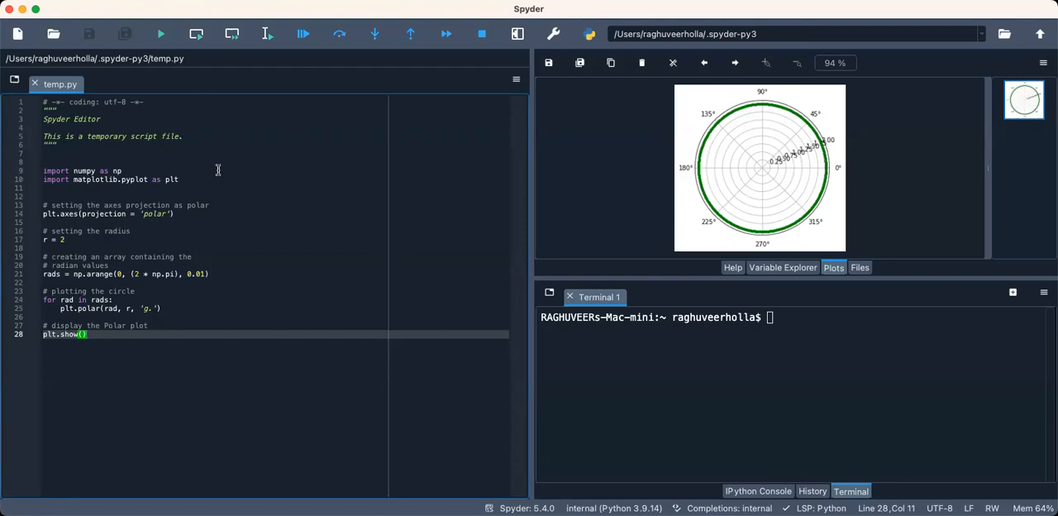
mouse_move(320, 121)
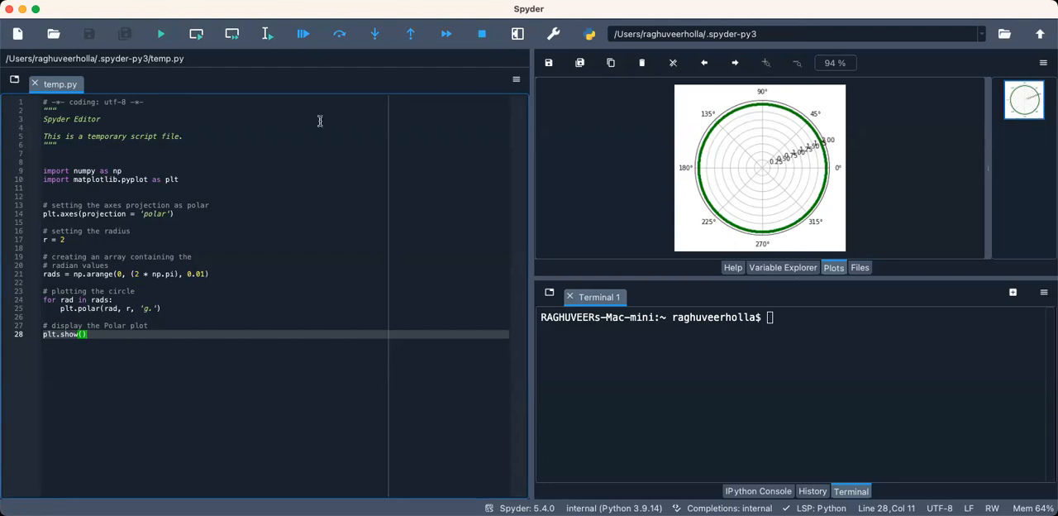
mouse_move(787, 18)
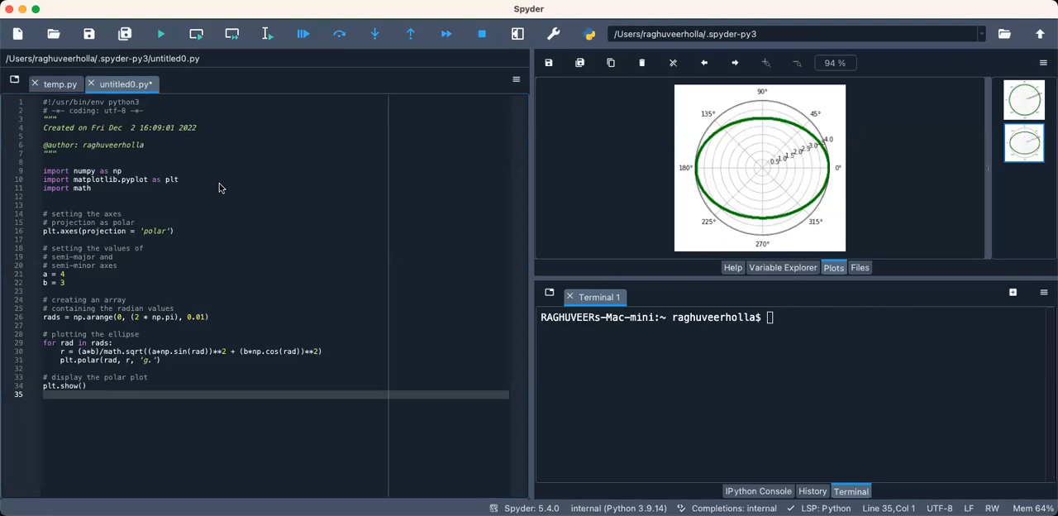
mouse_move(206, 184)
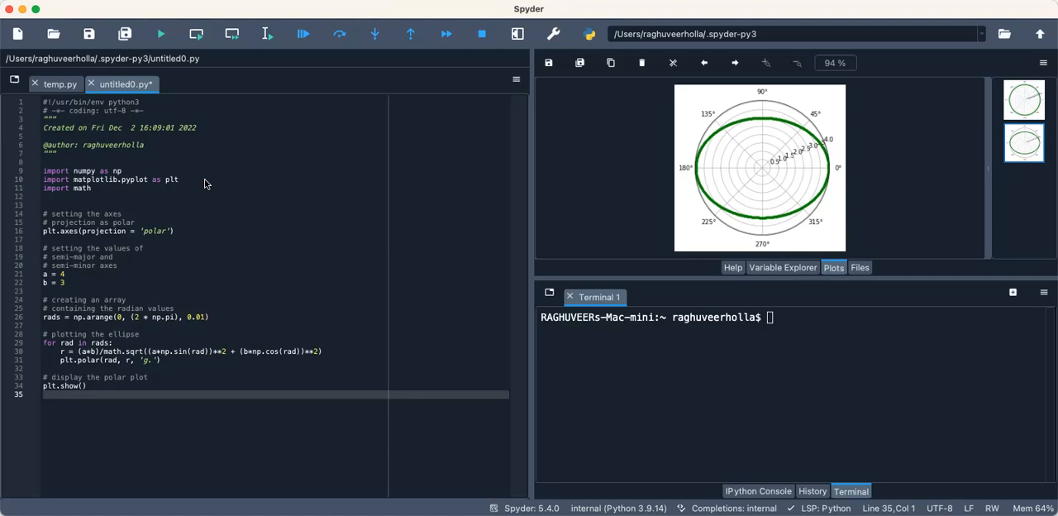
mouse_move(755, 123)
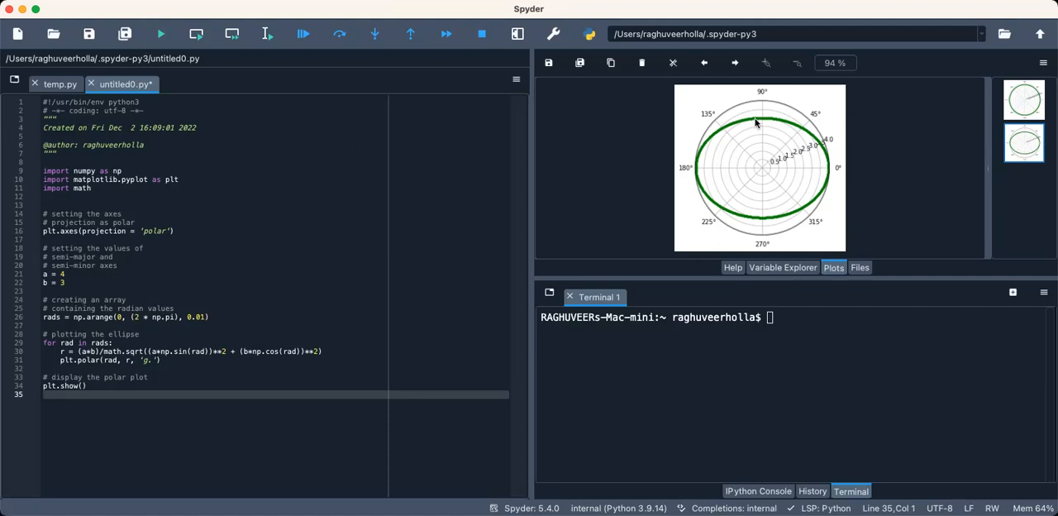
mouse_move(747, 191)
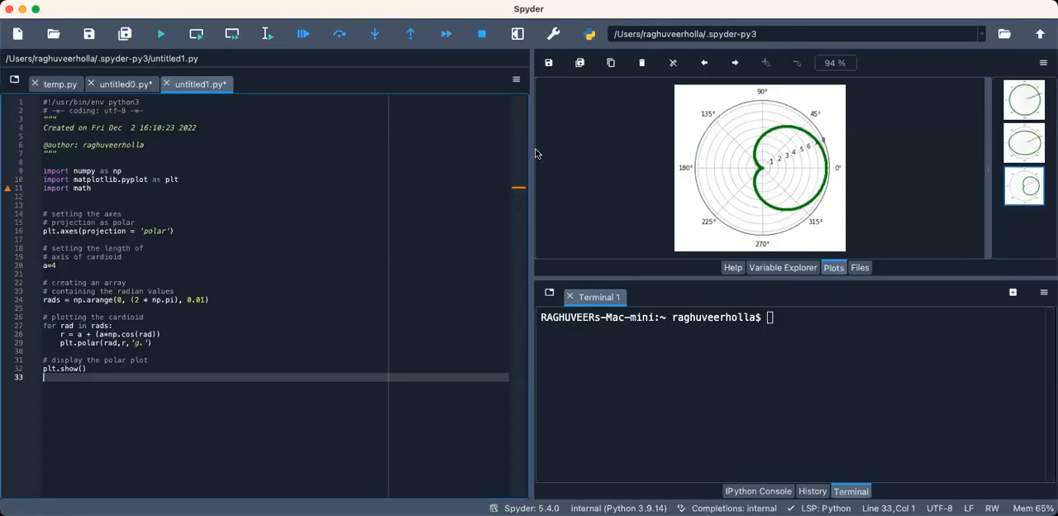
mouse_move(367, 179)
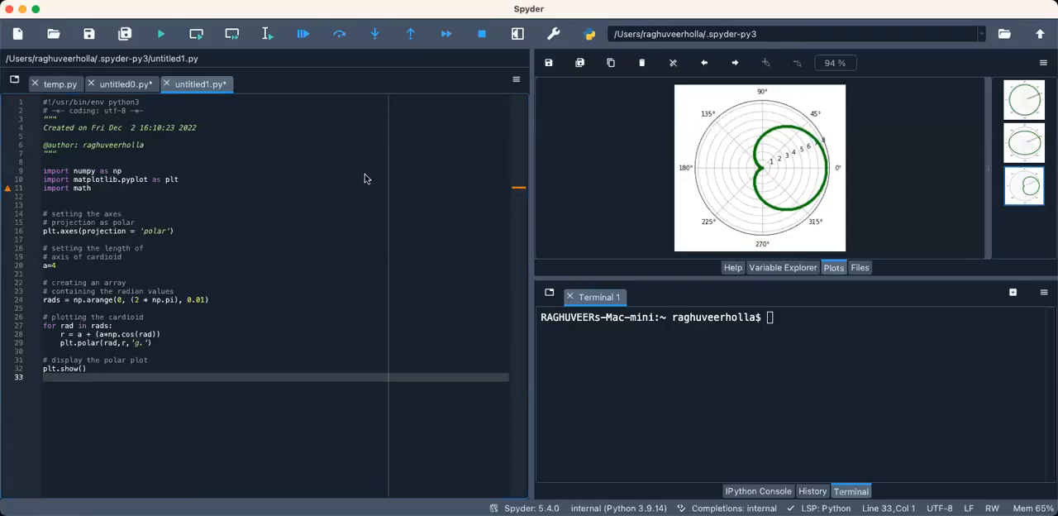
mouse_move(413, 183)
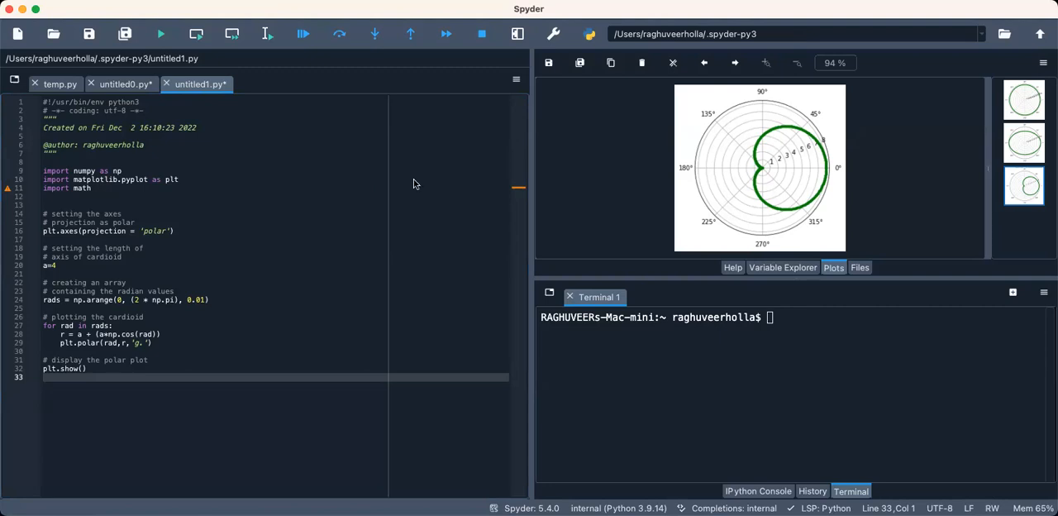
mouse_move(699, 143)
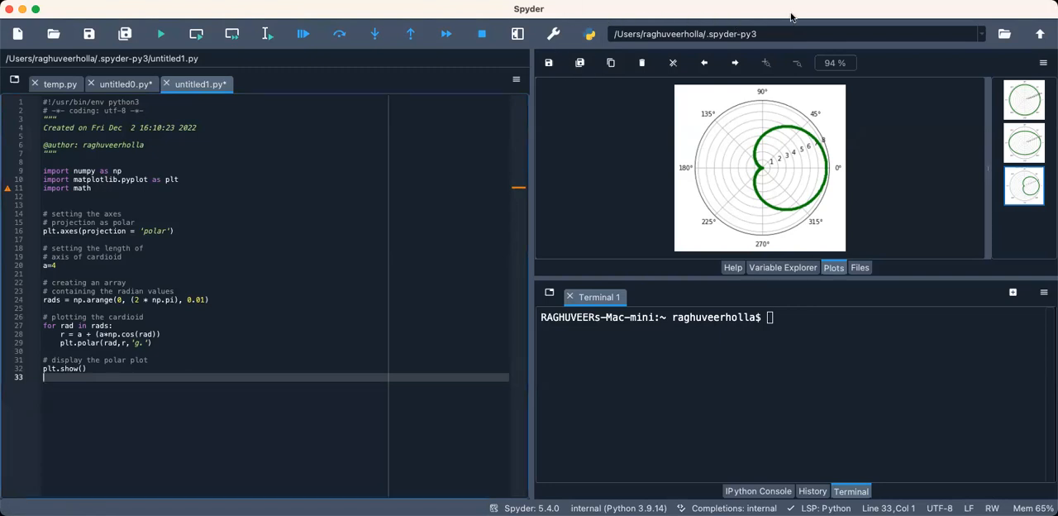
mouse_move(796, 54)
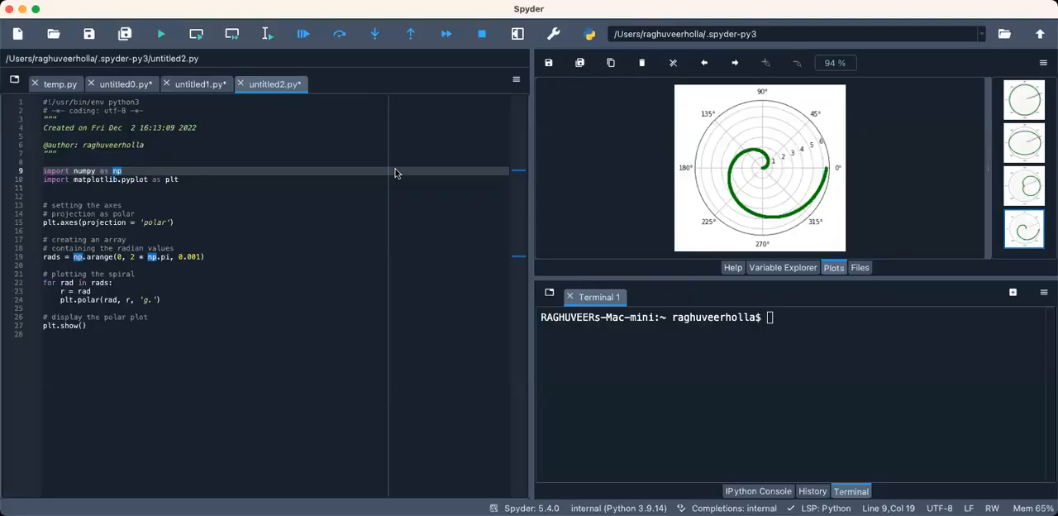
mouse_move(271, 225)
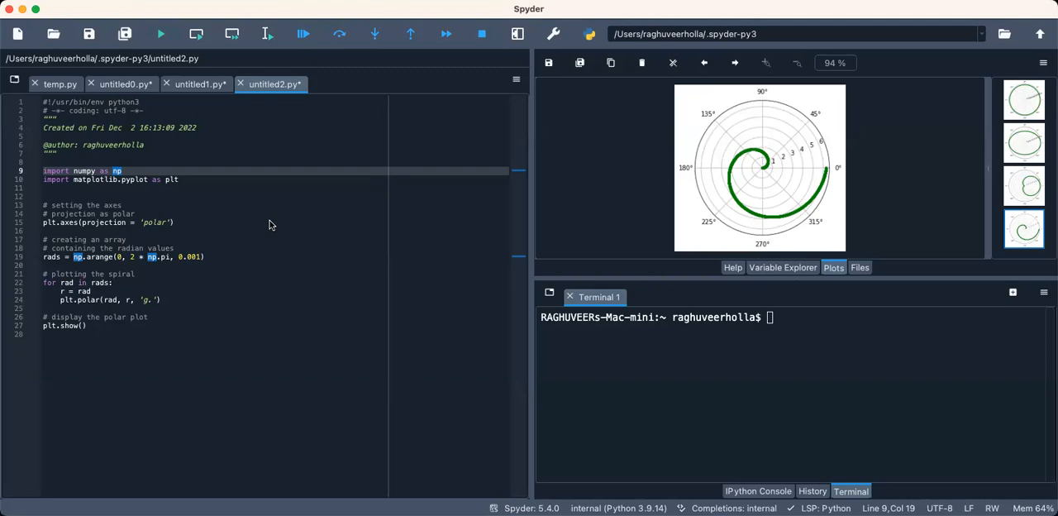
mouse_move(349, 226)
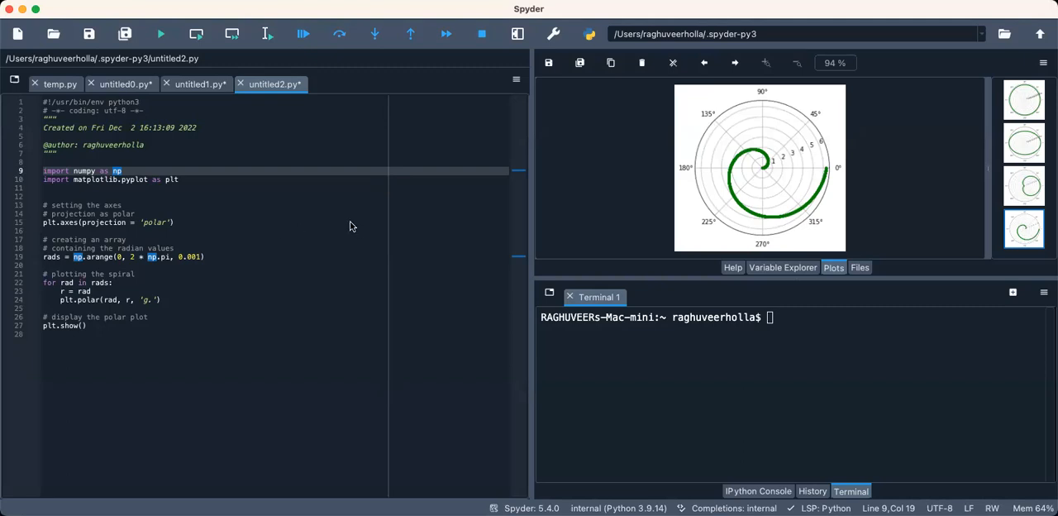